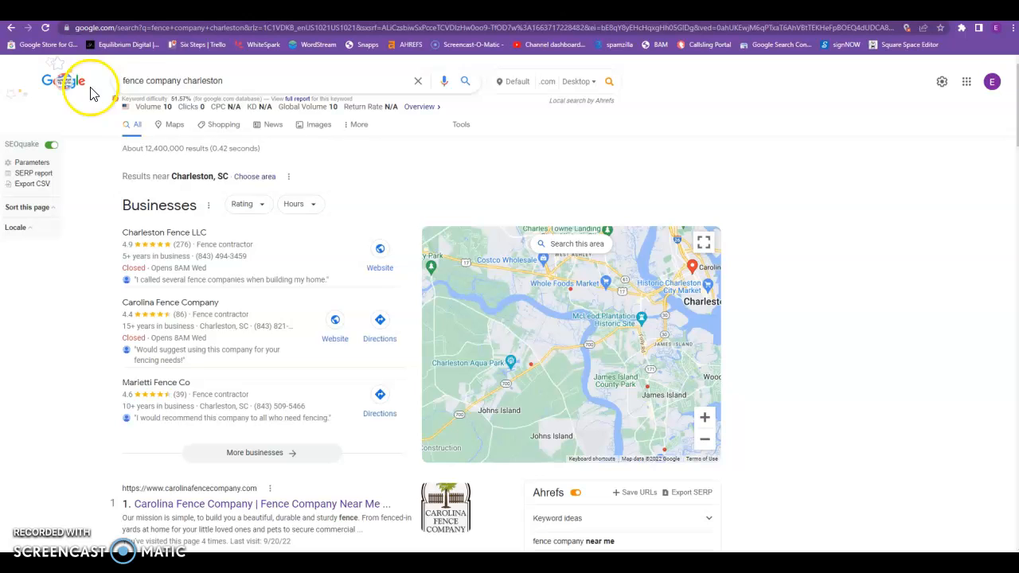
scroll(down, 3)
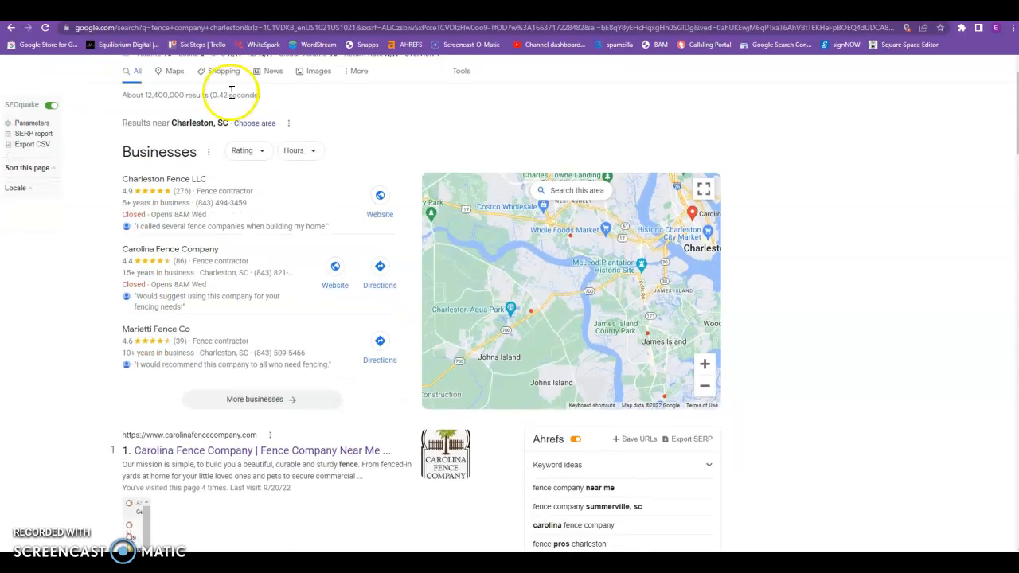
scroll(down, 3)
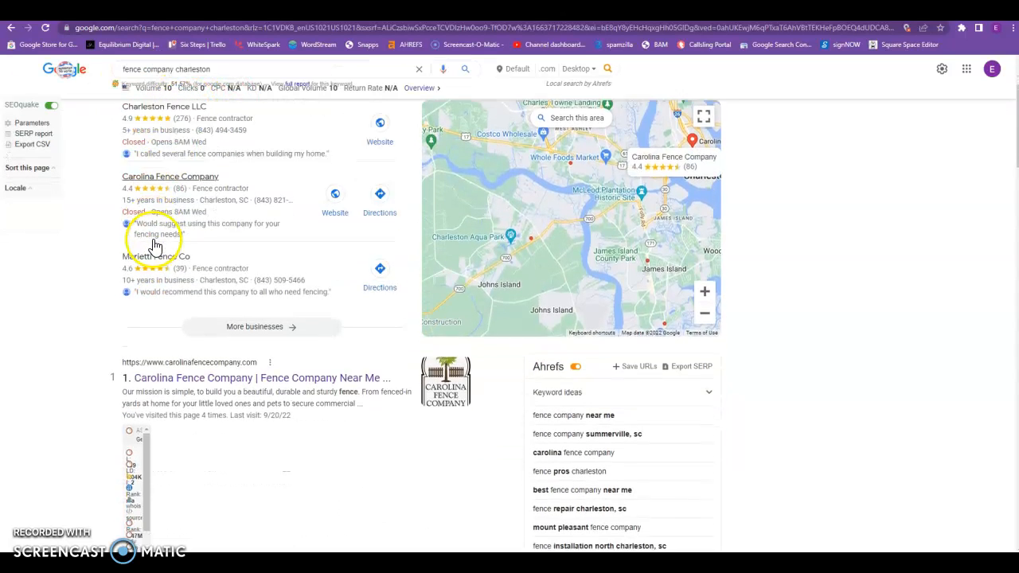
scroll(down, 3)
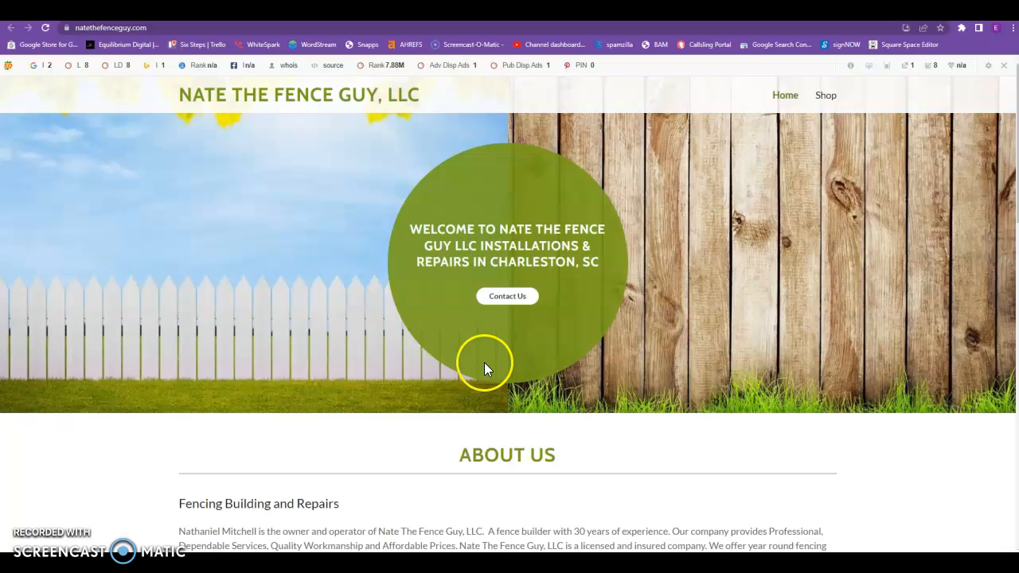
scroll(down, 3)
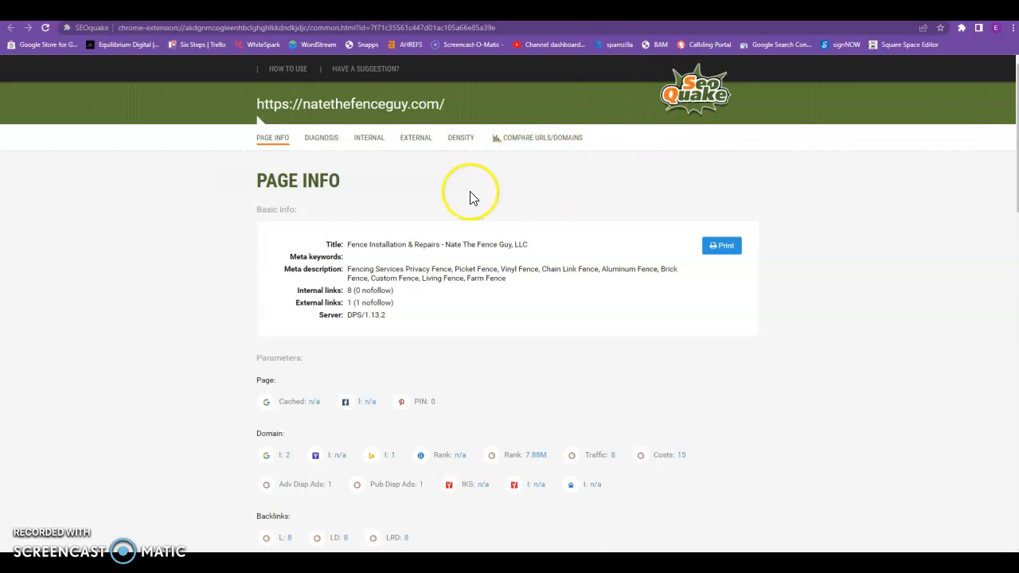
scroll(down, 3)
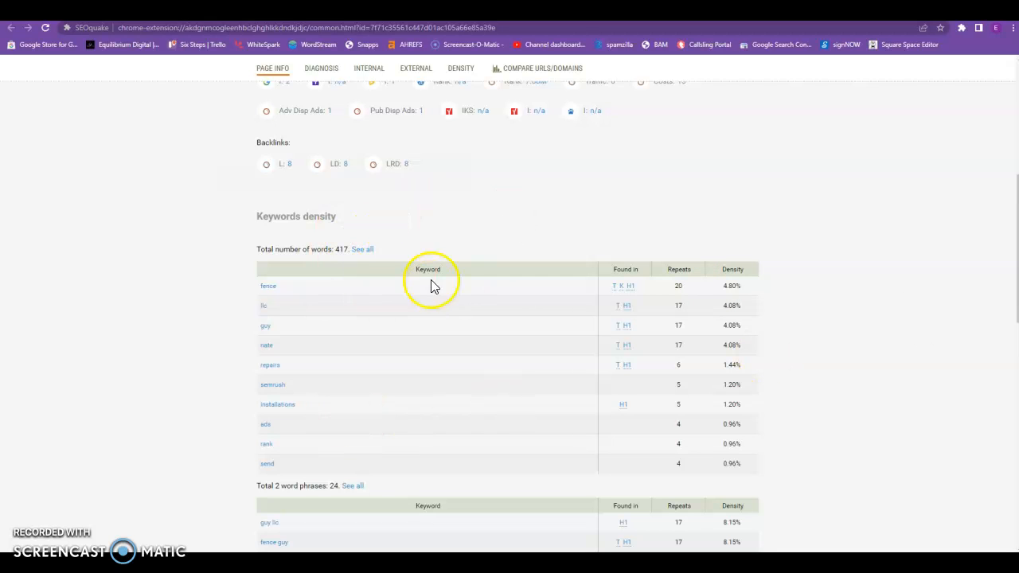
mouse_move(422, 299)
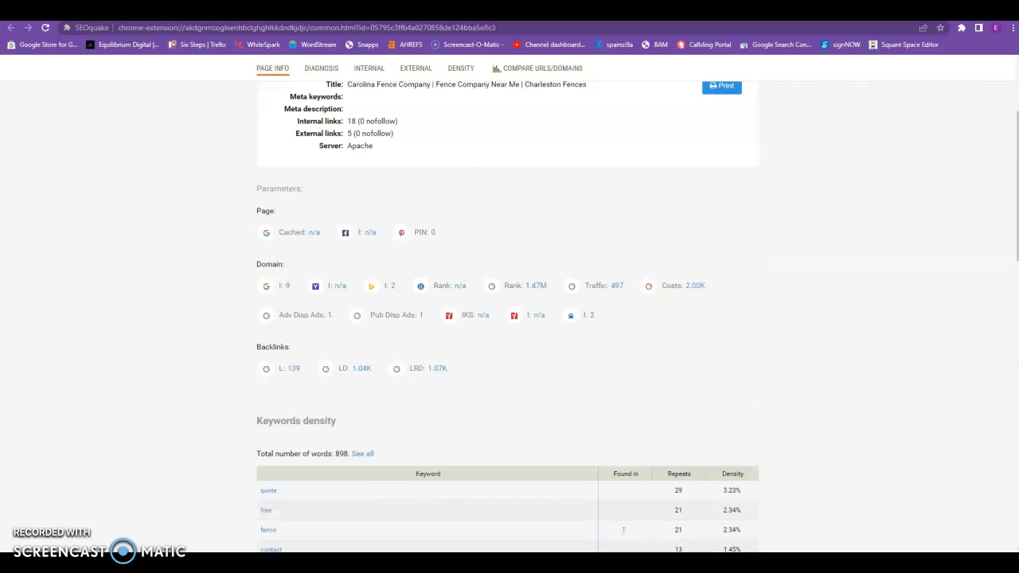
scroll(up, 3)
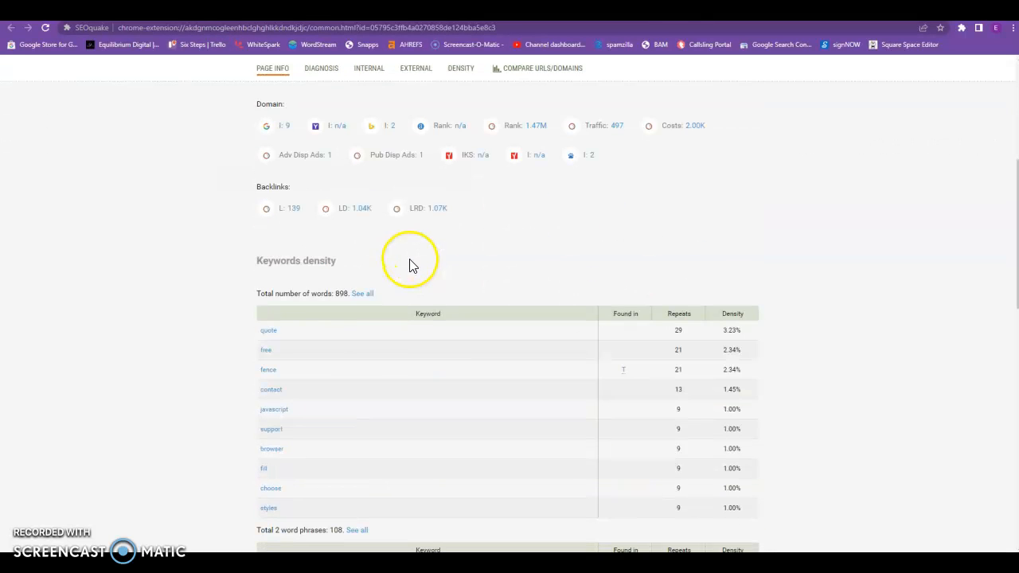
mouse_move(619, 176)
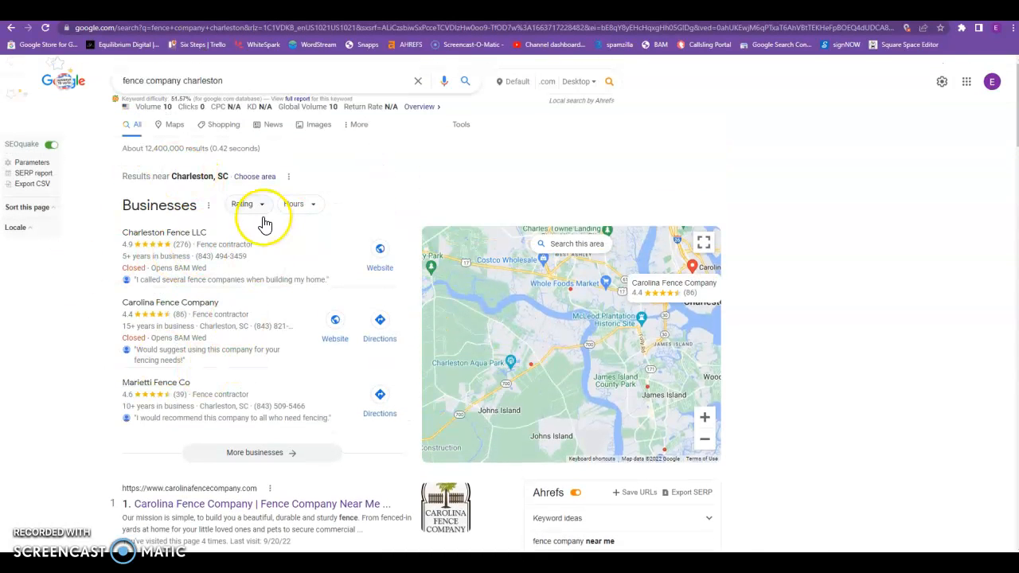
mouse_move(191, 231)
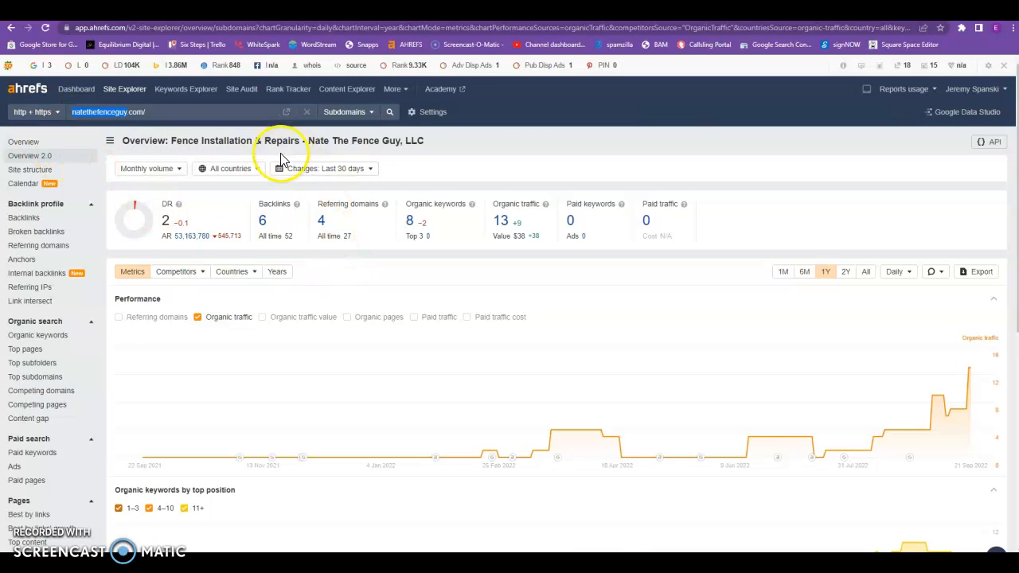
mouse_move(303, 179)
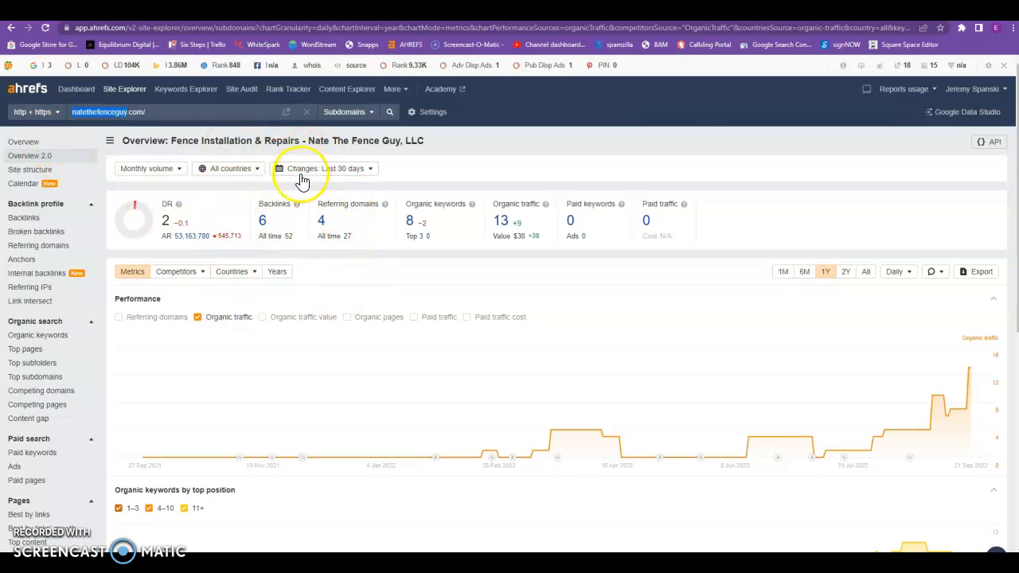
mouse_move(510, 231)
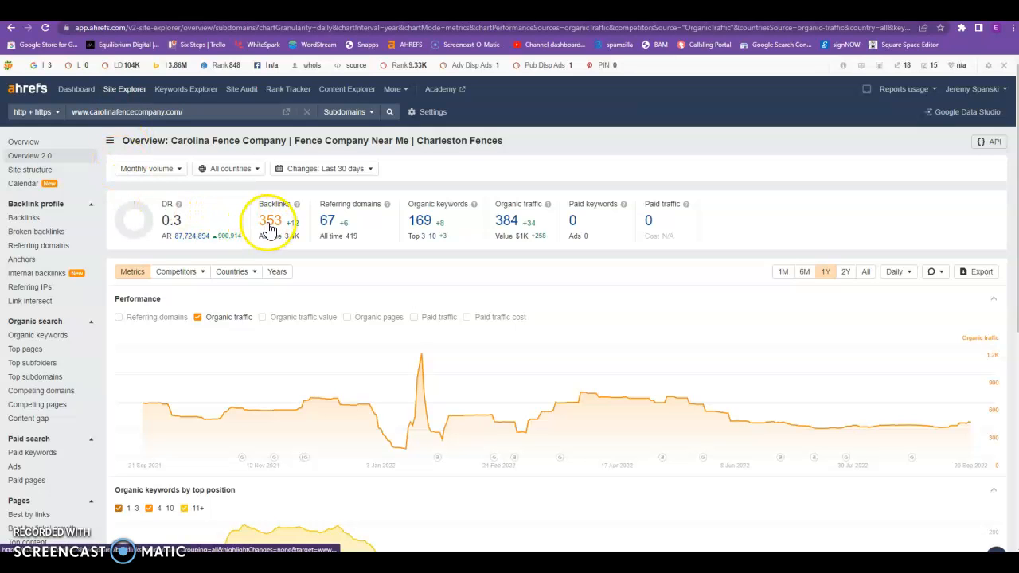
mouse_move(398, 242)
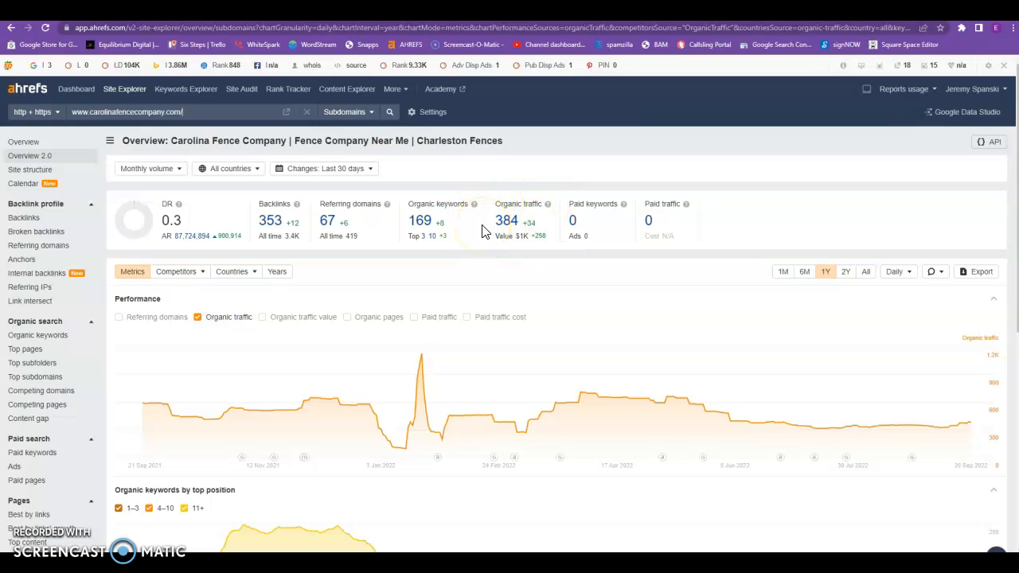
mouse_move(274, 261)
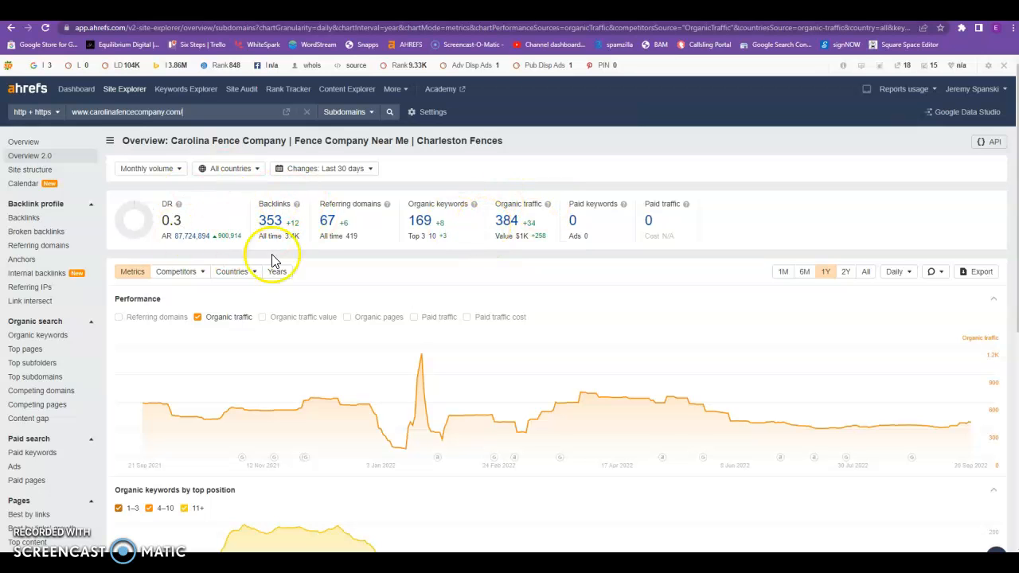
mouse_move(321, 287)
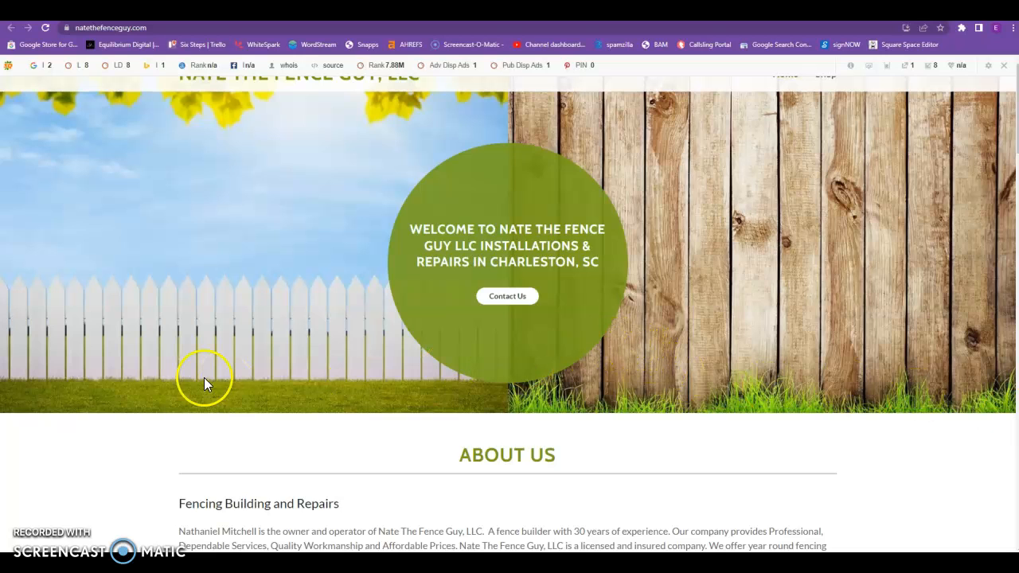
mouse_move(188, 396)
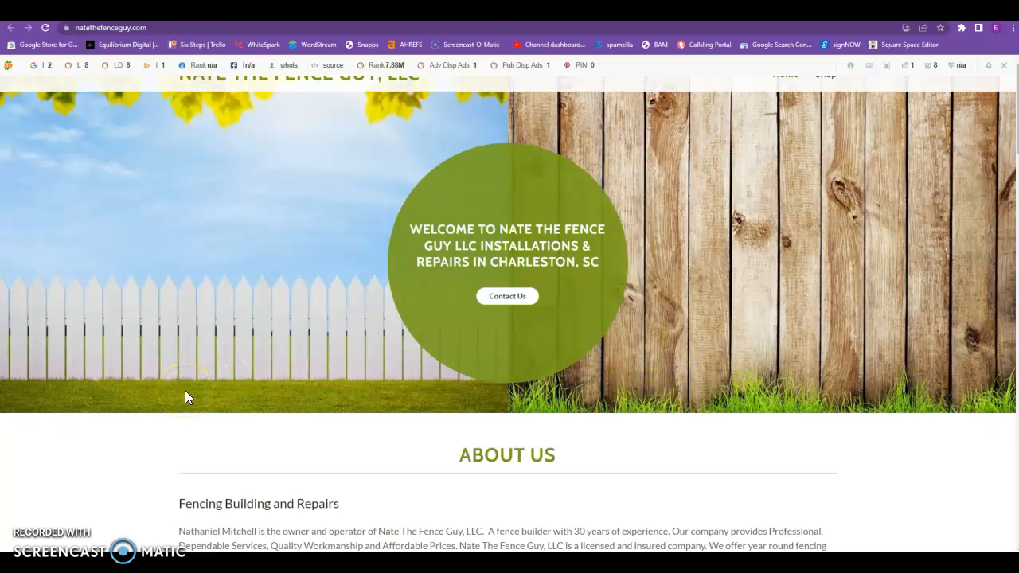